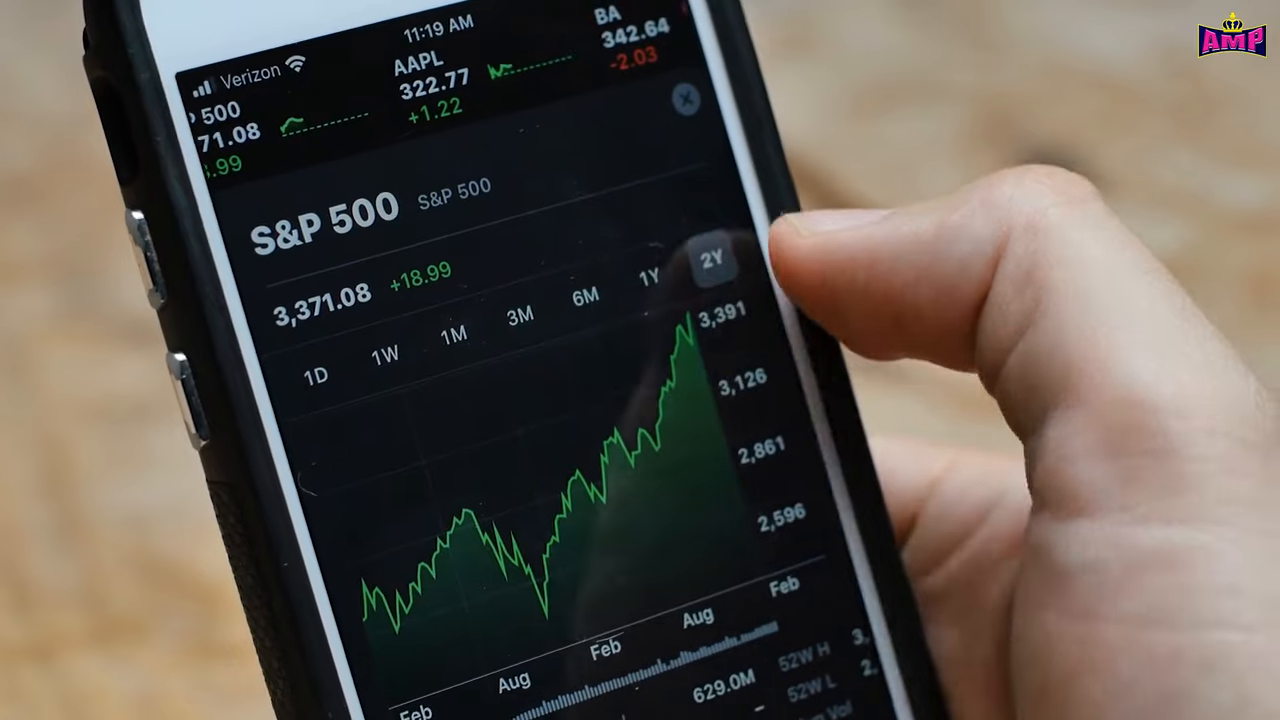
left_click(652, 276)
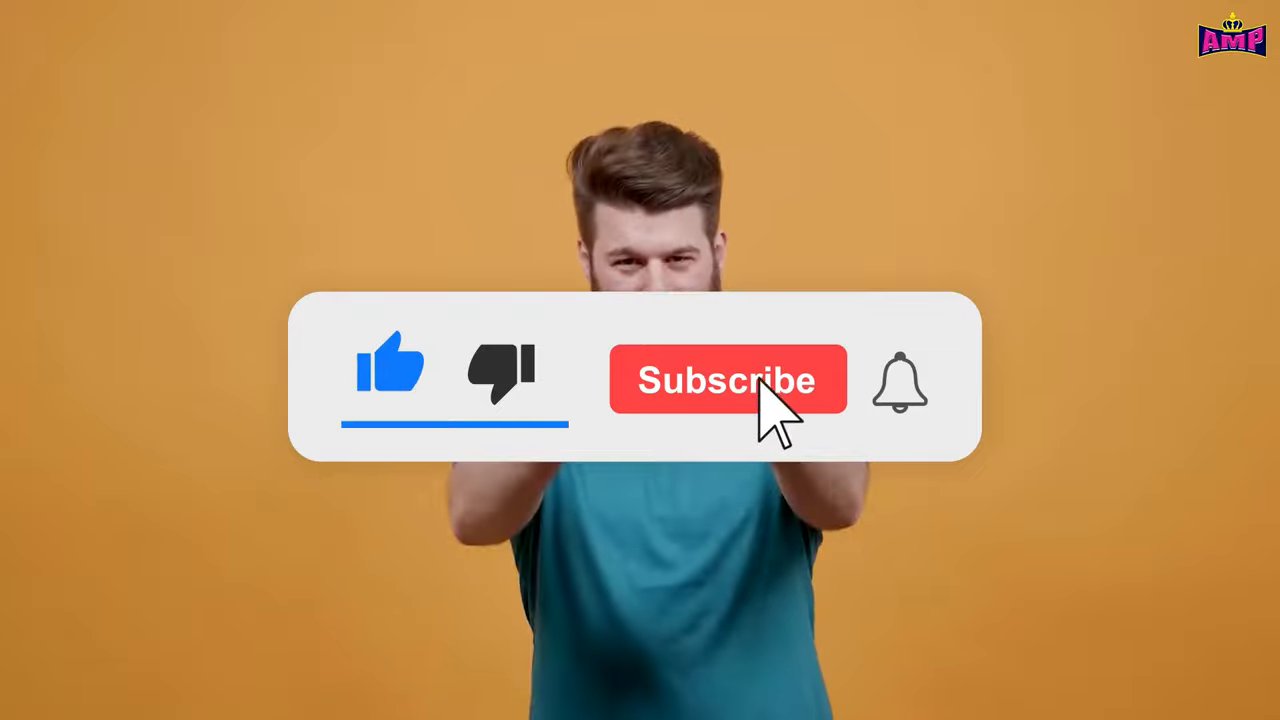
left_click(728, 380)
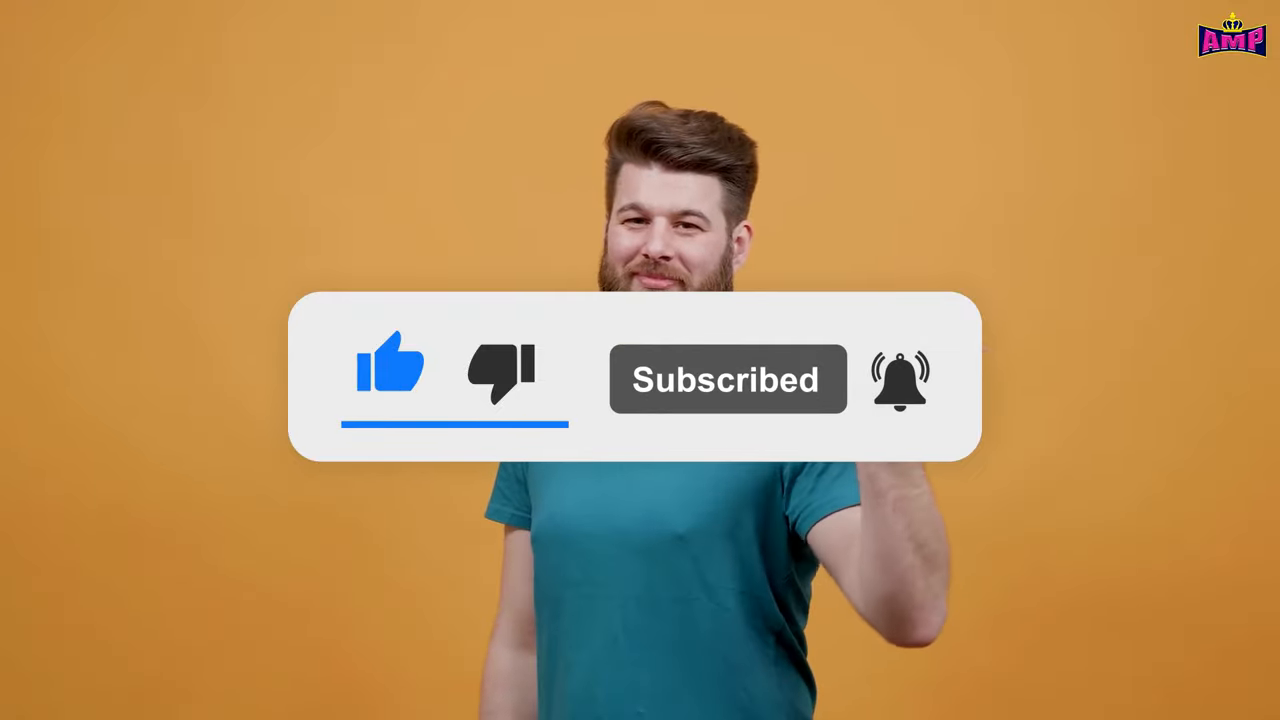